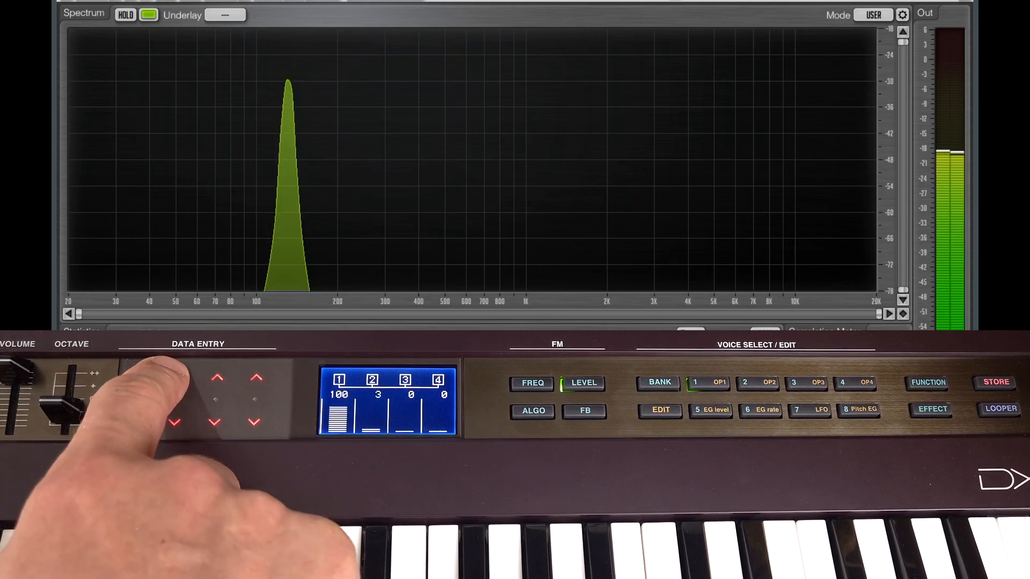
Step: Raise operators 2, 3 and 4 to levels 70, 57 and 44 alongside operator 1 at 100
click(217, 377)
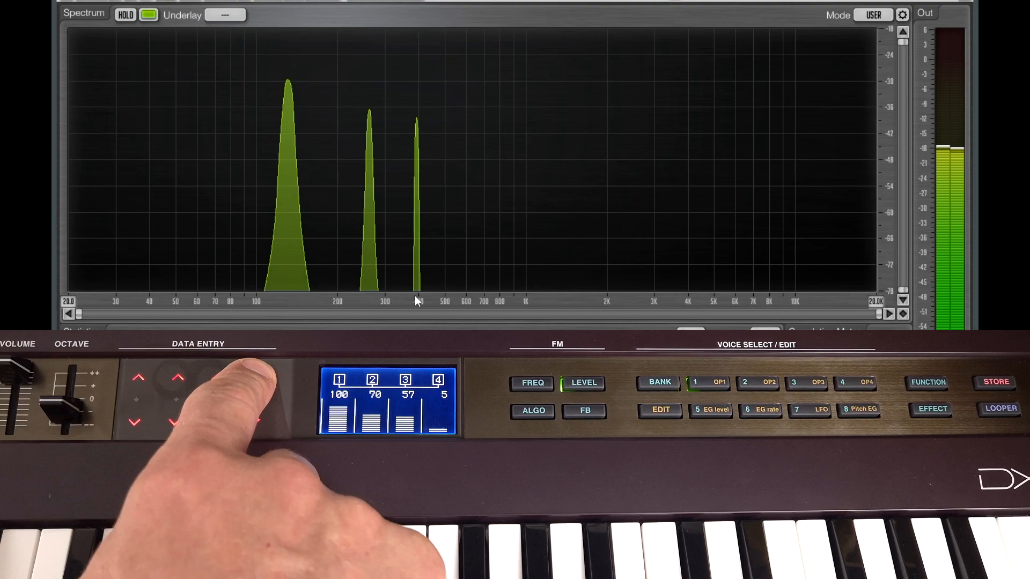
click(255, 376)
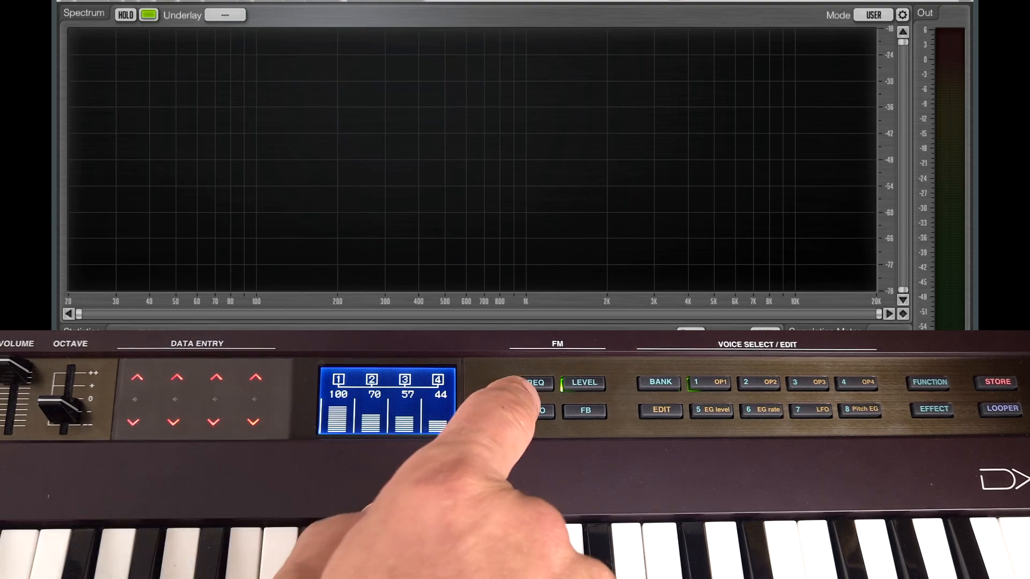
Step: Select the 1-2-3-4 stacked algorithm and adjust levels, leaving all ratios at 1.00
click(532, 383)
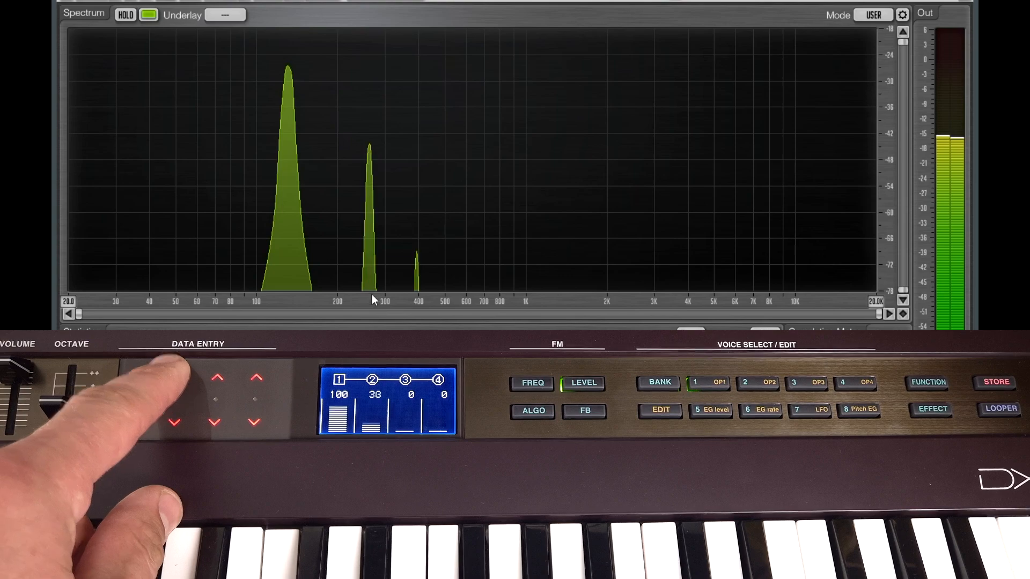
click(217, 377)
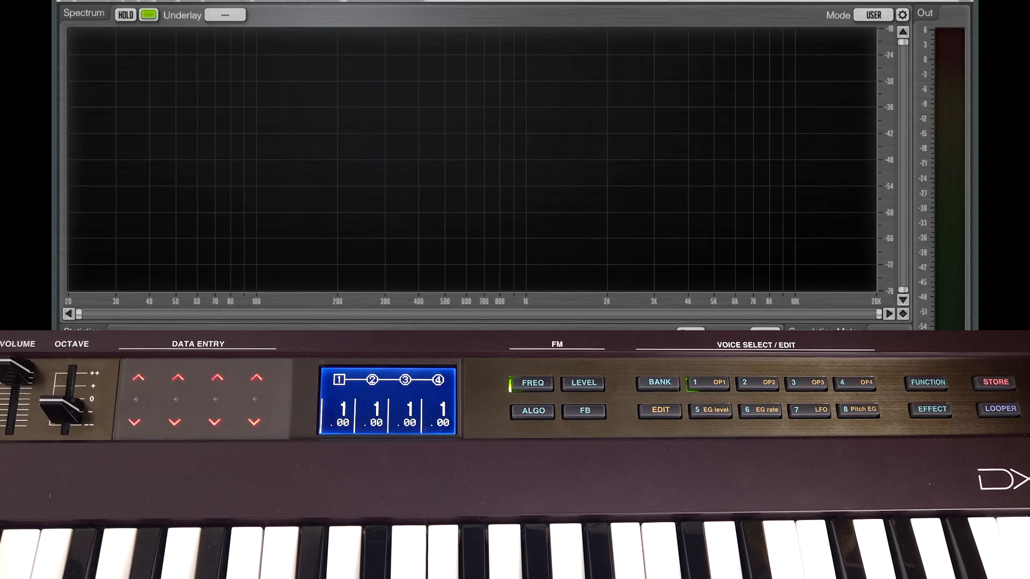
Step: Set operator 1's ratio to 10.00 and raise operator 2's level to 94
click(78, 551)
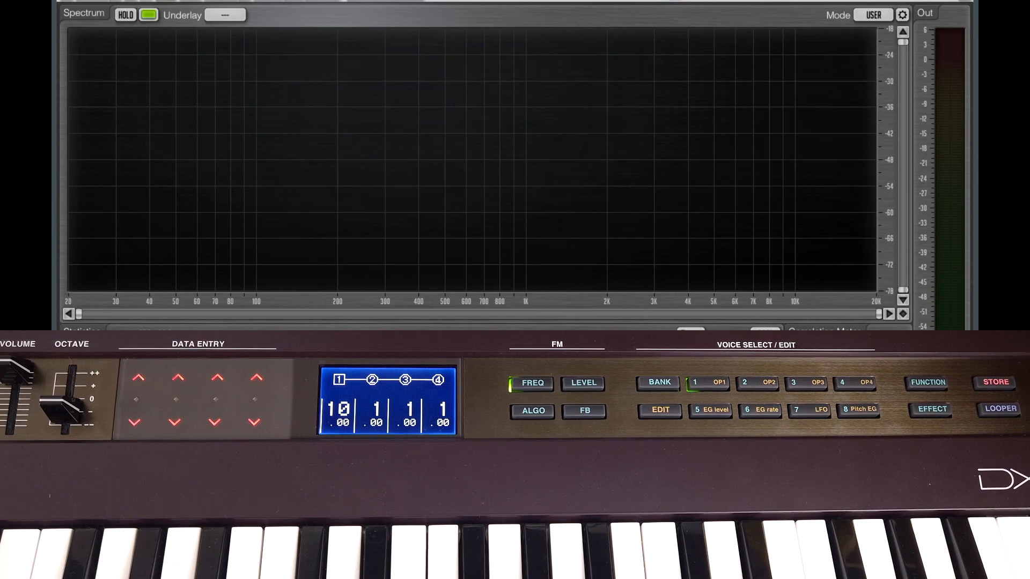
click(580, 383)
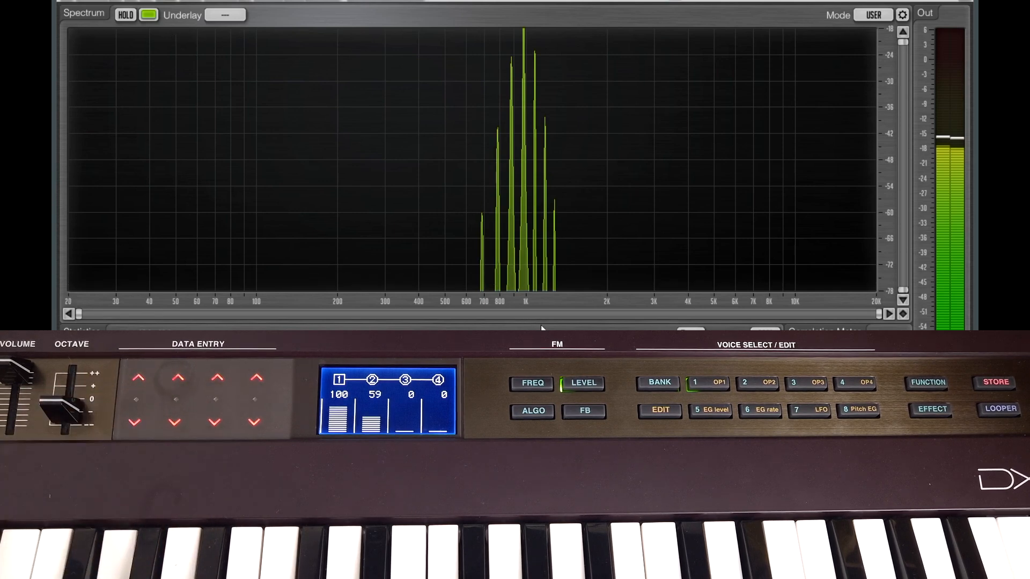
click(175, 421)
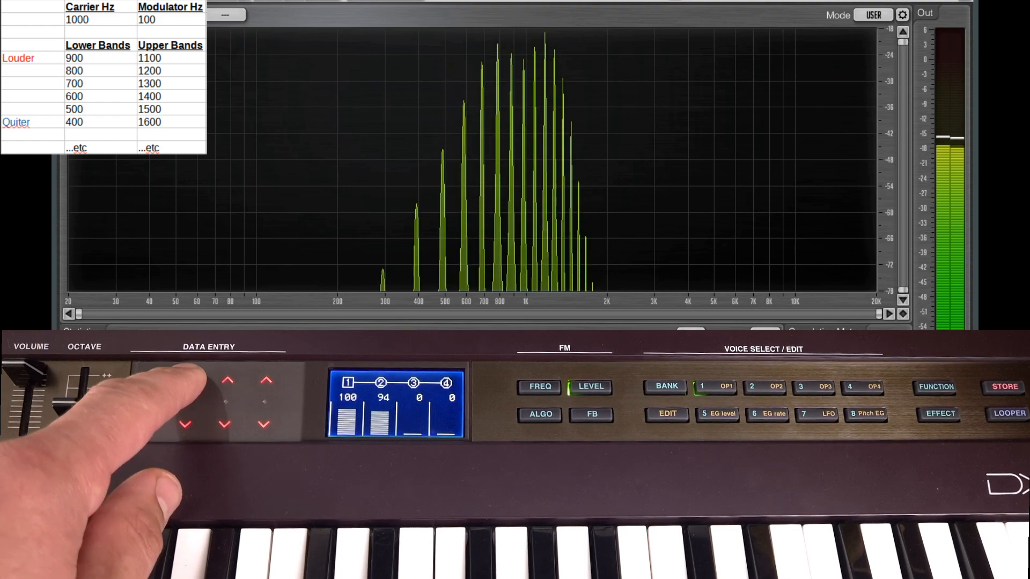
Step: Ease operator 2's level down to 99 and show the ratios 10.00, 1.00, 1.00, 1.00
click(226, 379)
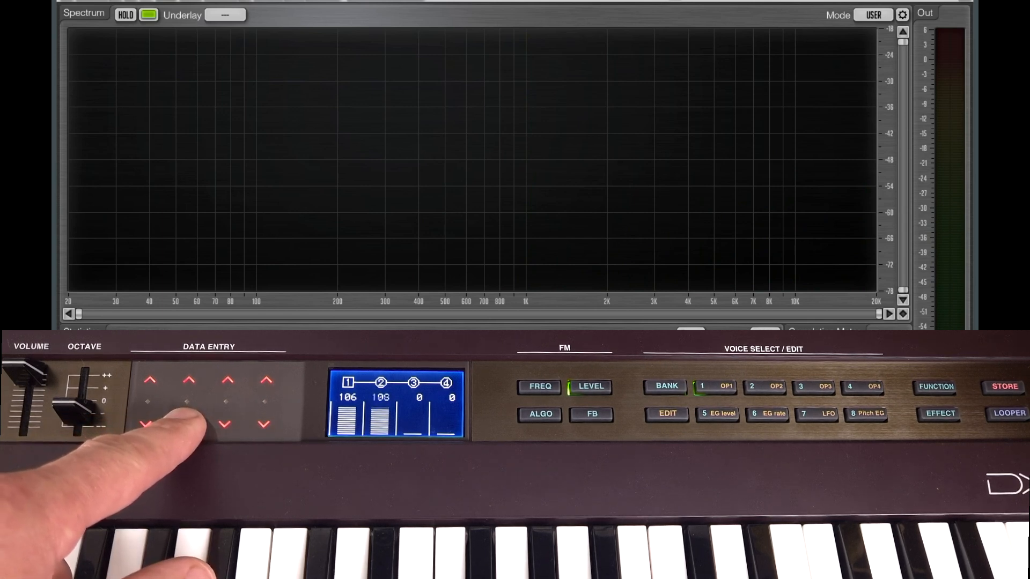
click(185, 424)
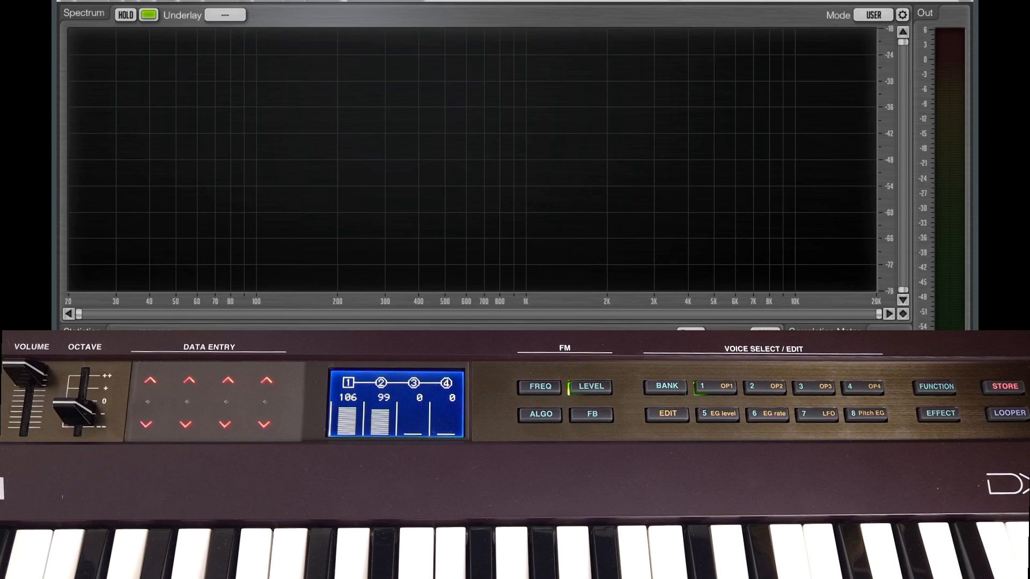
click(538, 386)
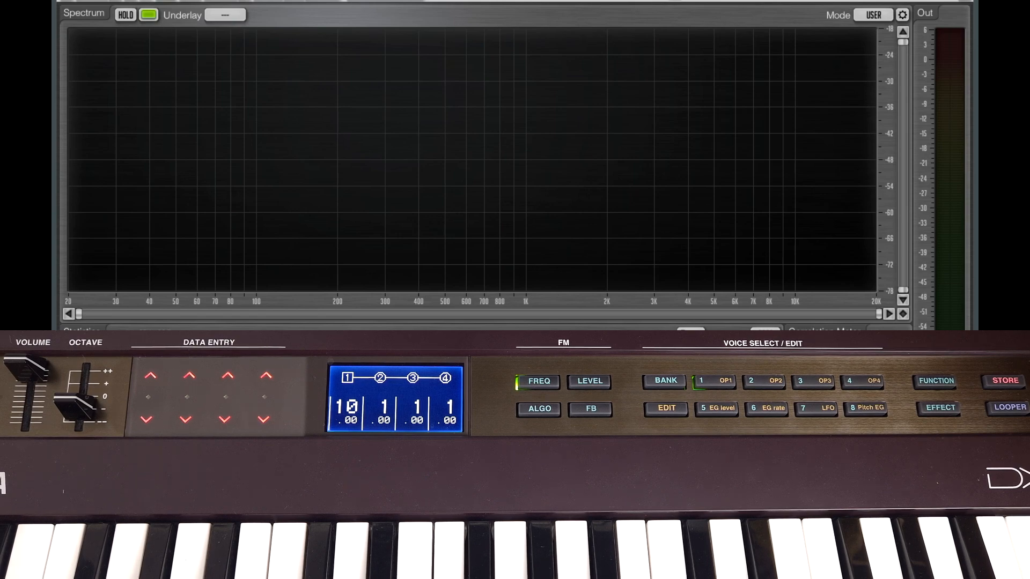
Step: Return operator 1's ratio to 1.00 and raise operator 2's level toward 85
click(149, 419)
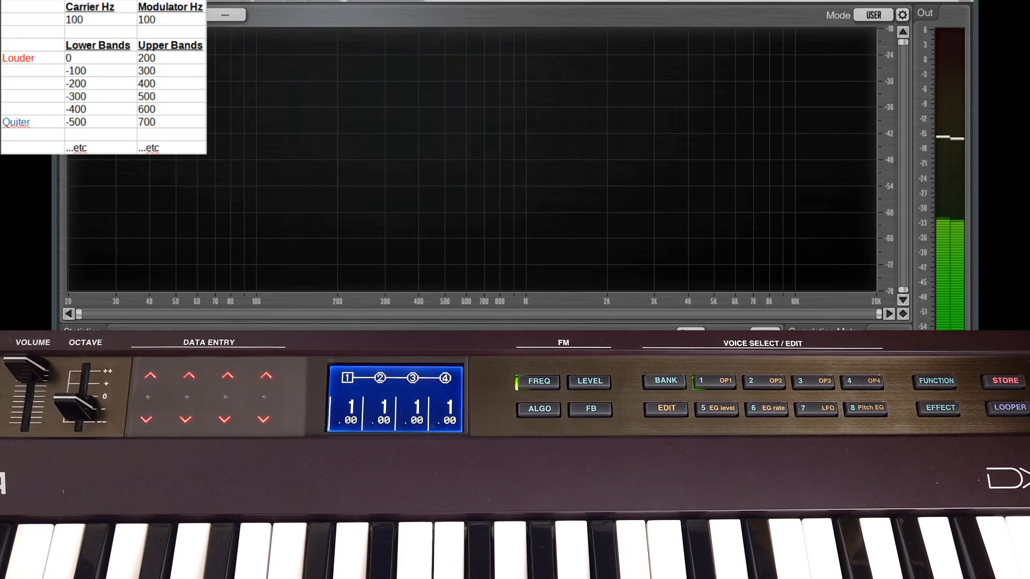
click(588, 381)
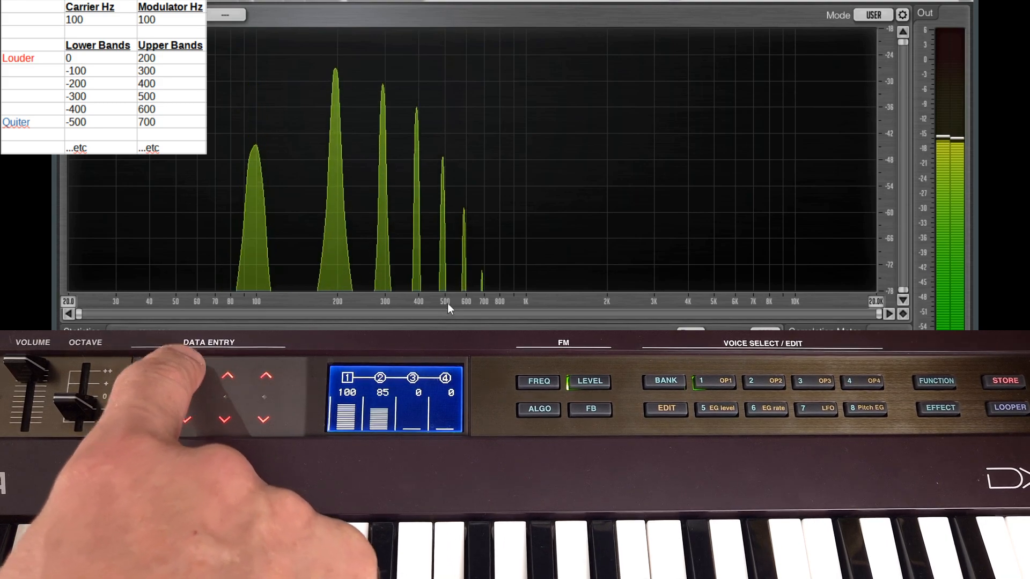
click(226, 375)
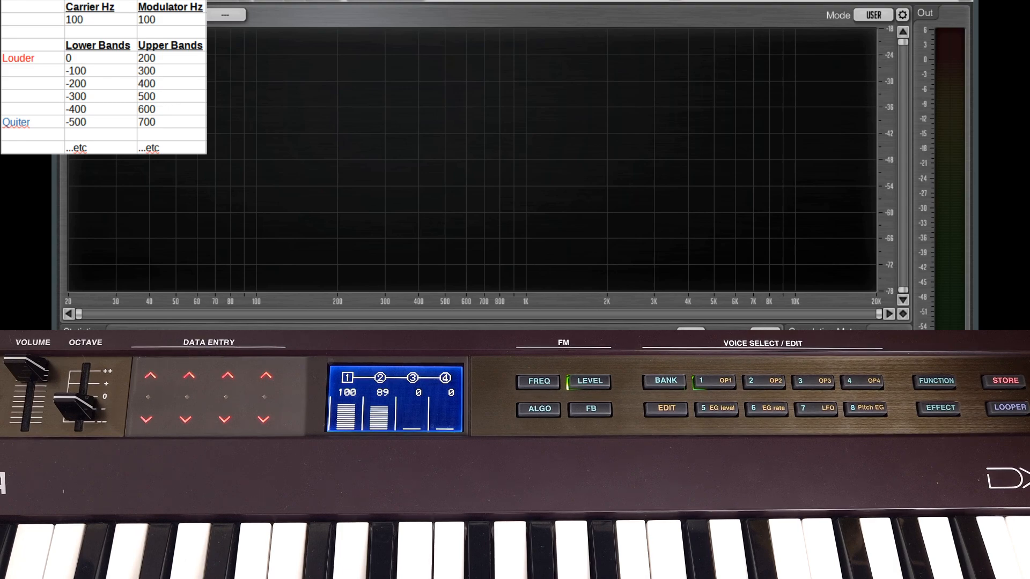
Step: Push operator 2's level up to 113, then bring it back down to 70
click(191, 375)
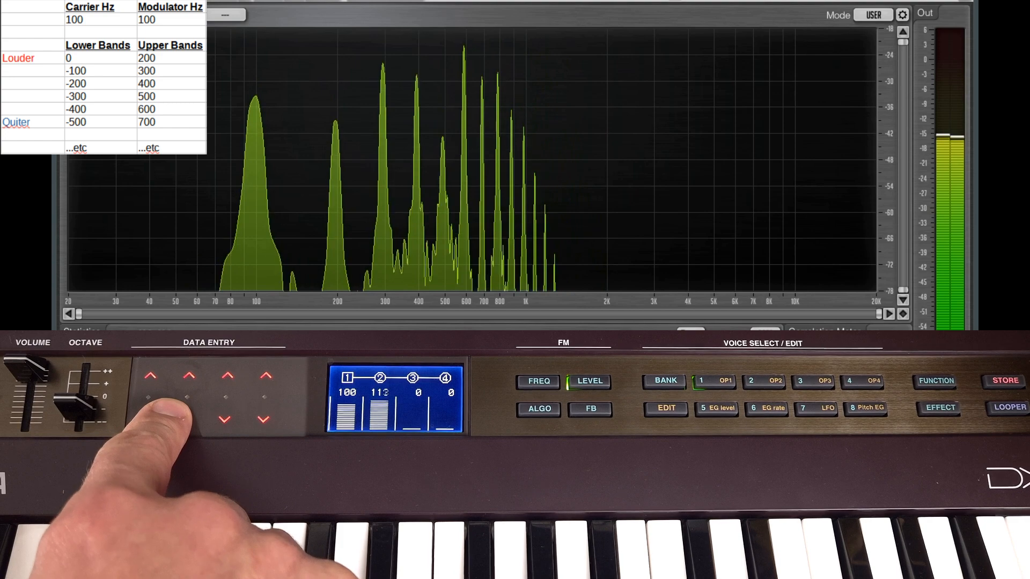
click(189, 420)
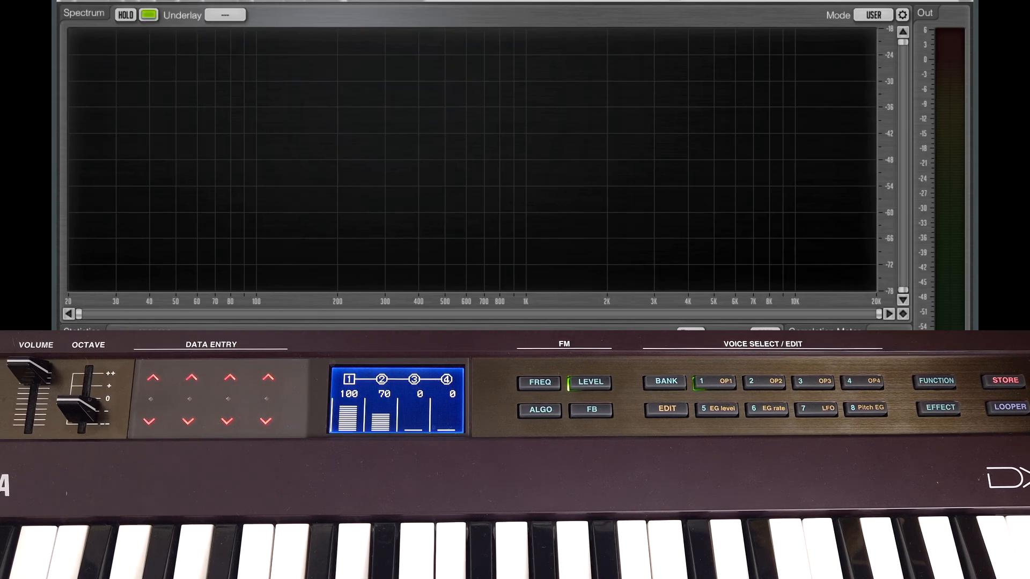
click(539, 382)
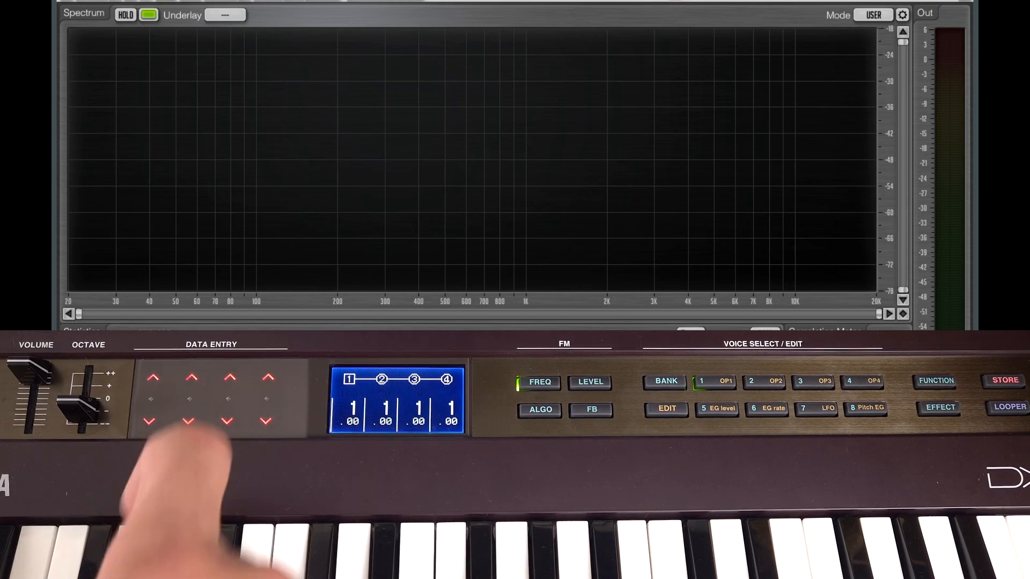
Step: Set operator 2's level to 71 and its ratio for a 500 Hz modulator over the 100 Hz carrier
click(588, 382)
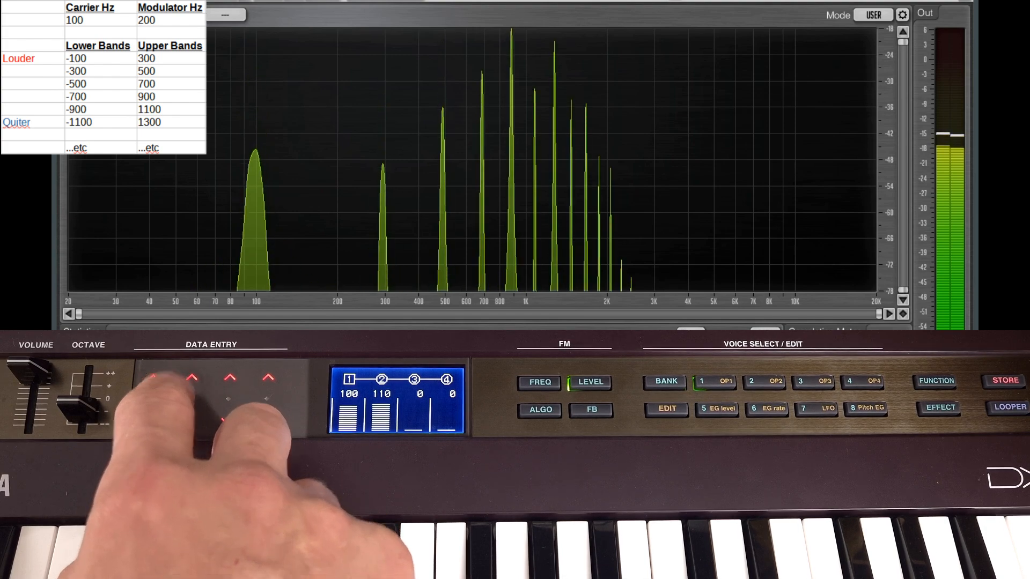
click(190, 378)
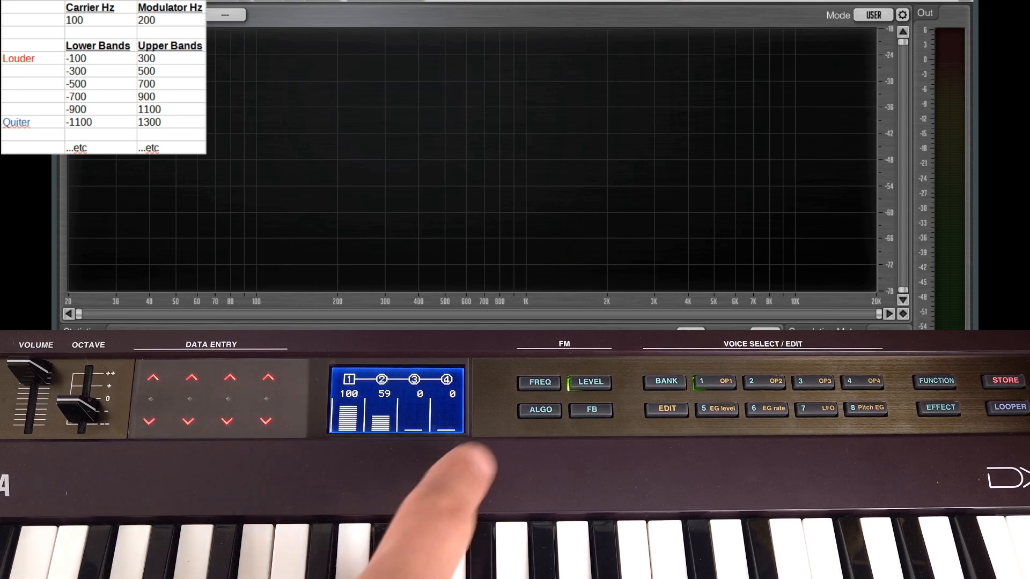
click(538, 382)
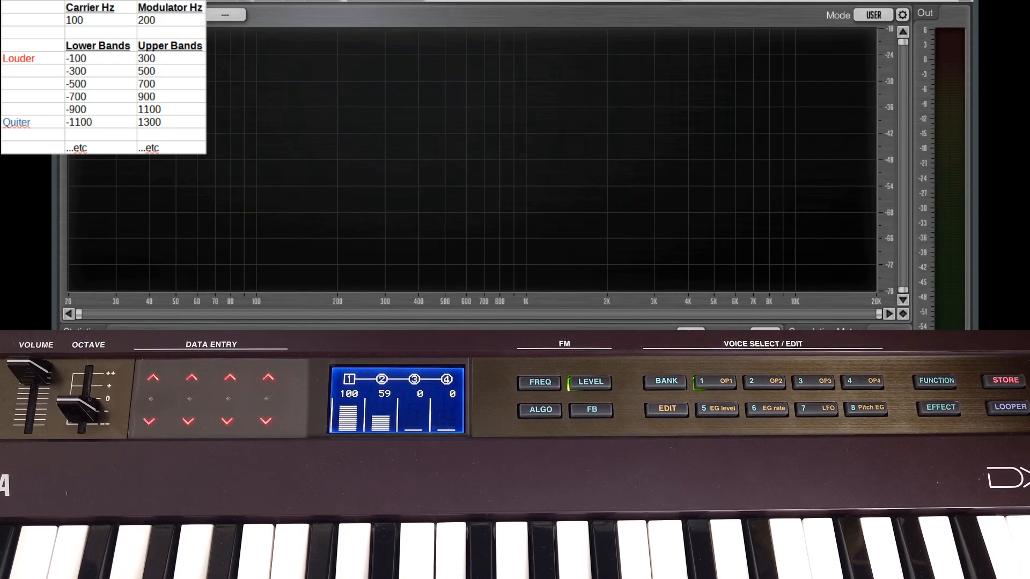
click(539, 382)
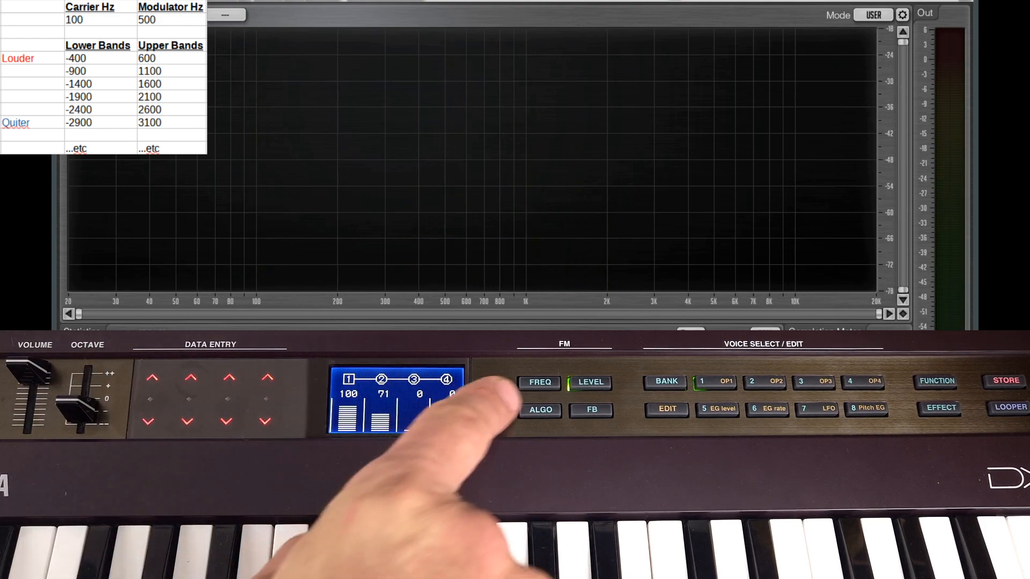
Step: Check operator 2's ratio at 5.00, then lower its level to nearly zero
click(540, 382)
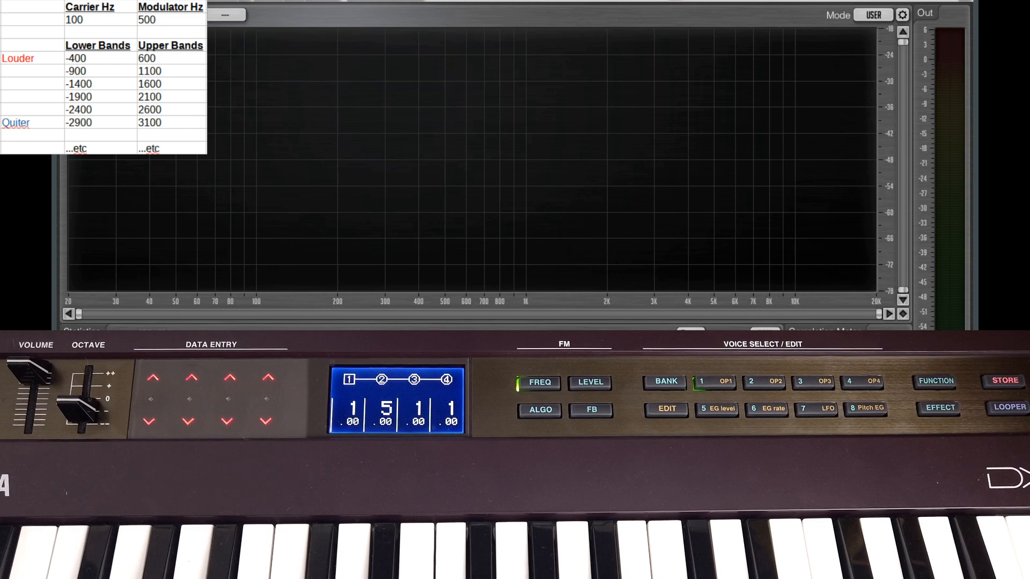
click(589, 381)
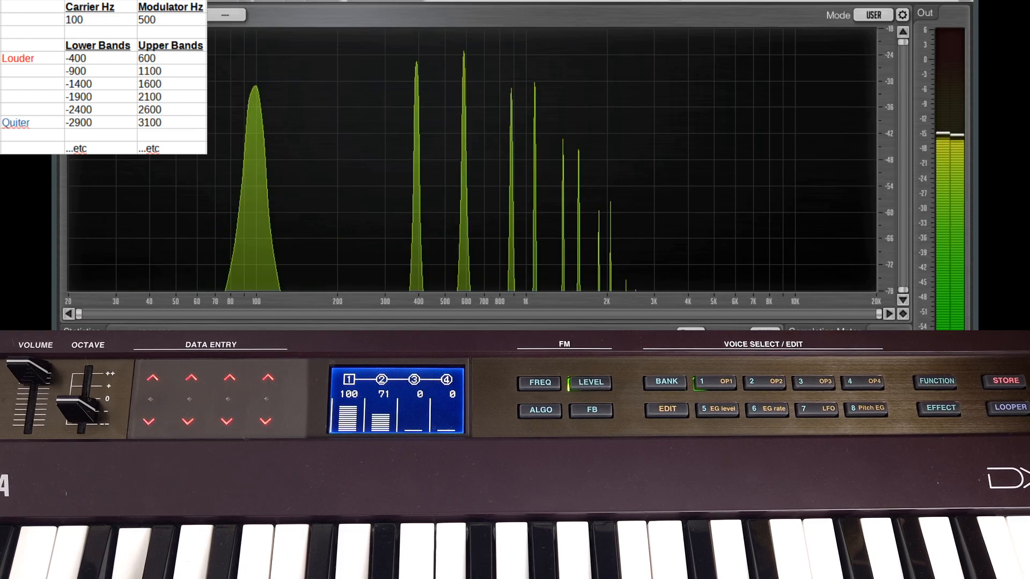
click(538, 382)
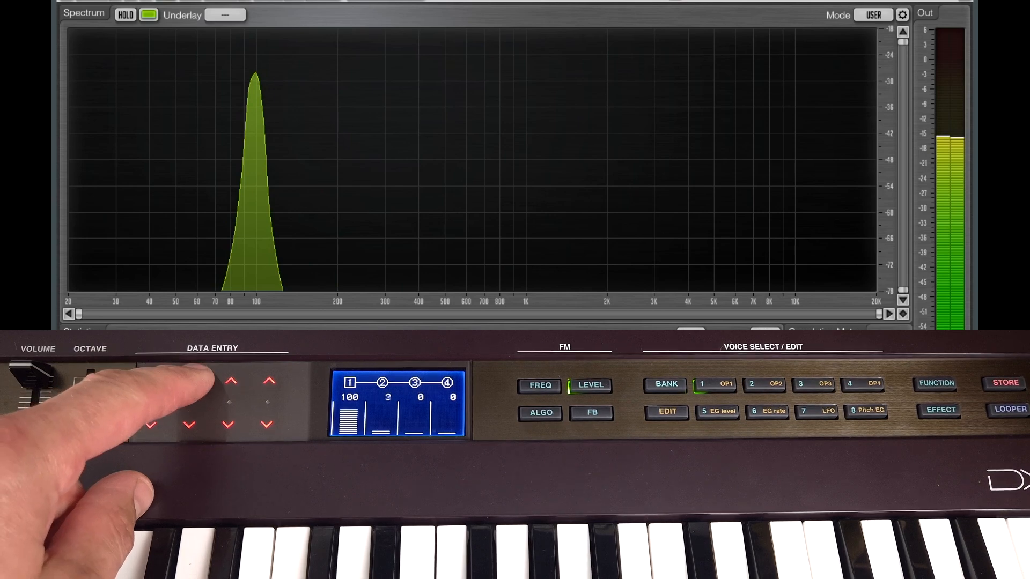
Step: Set operator 2's level to 43, operator 3's ratio to 10 and its level to 85
click(191, 382)
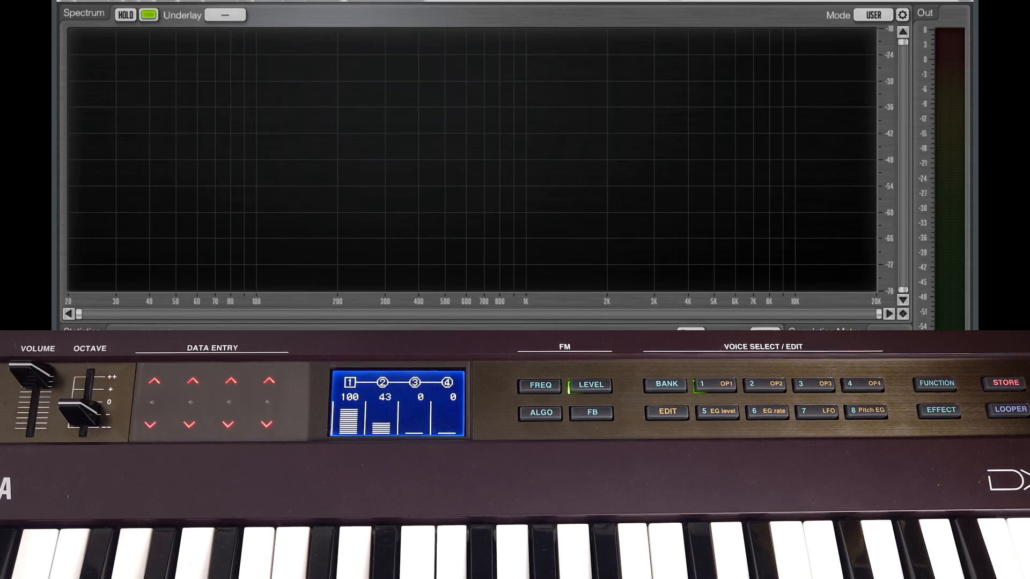
click(135, 522)
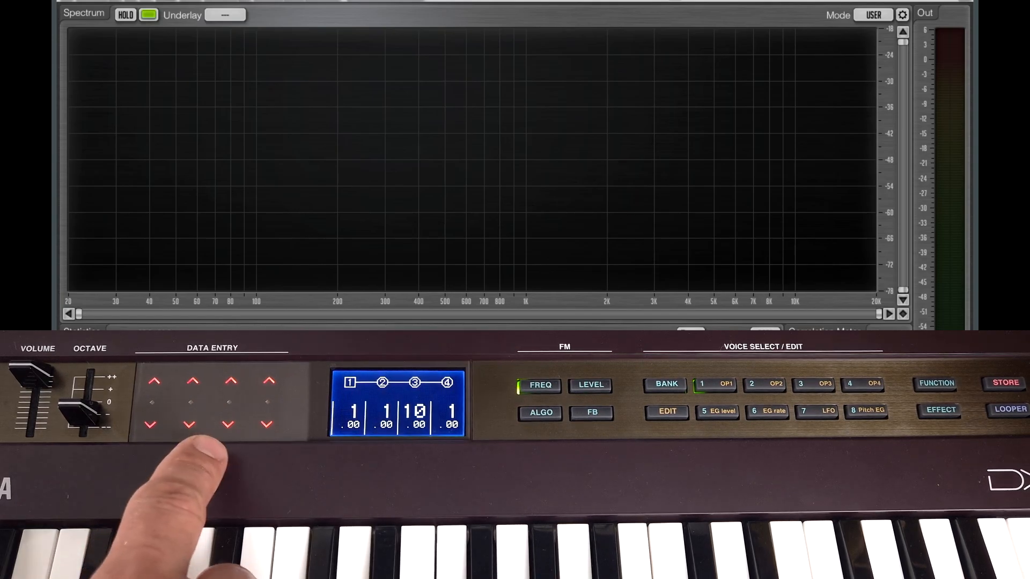
click(588, 384)
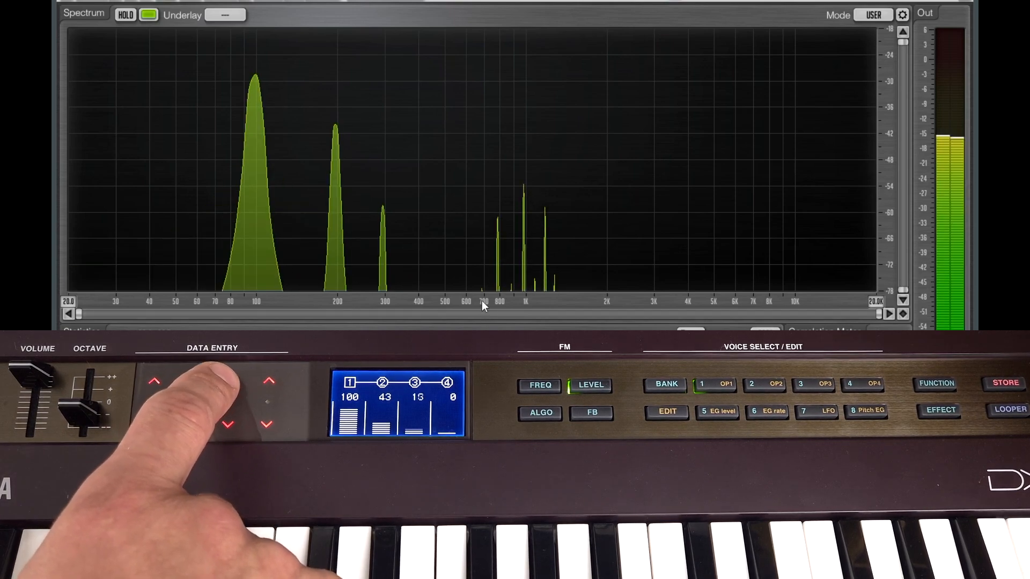
click(267, 380)
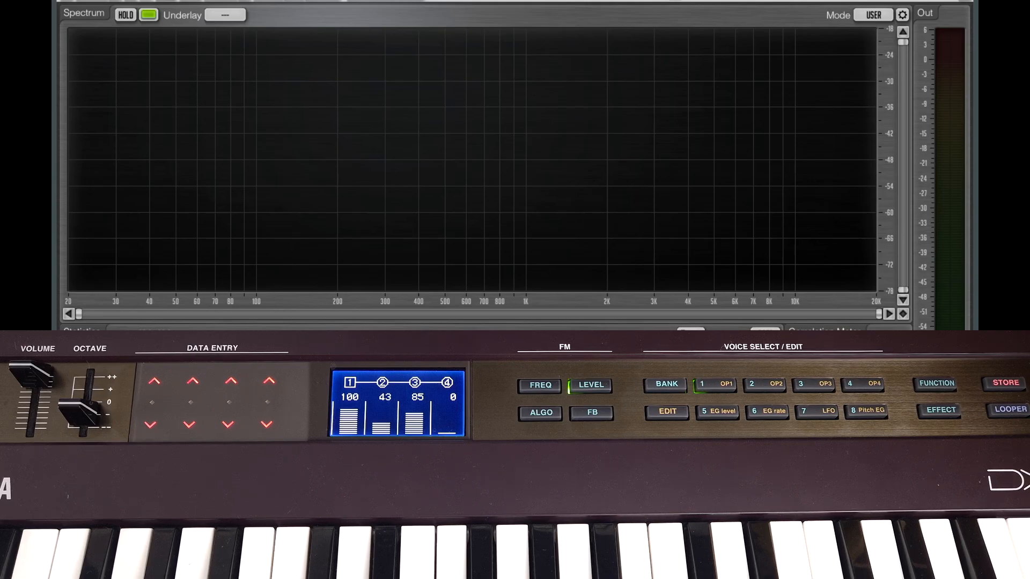
Step: Try operator 1 ratios 3 and 5
click(539, 385)
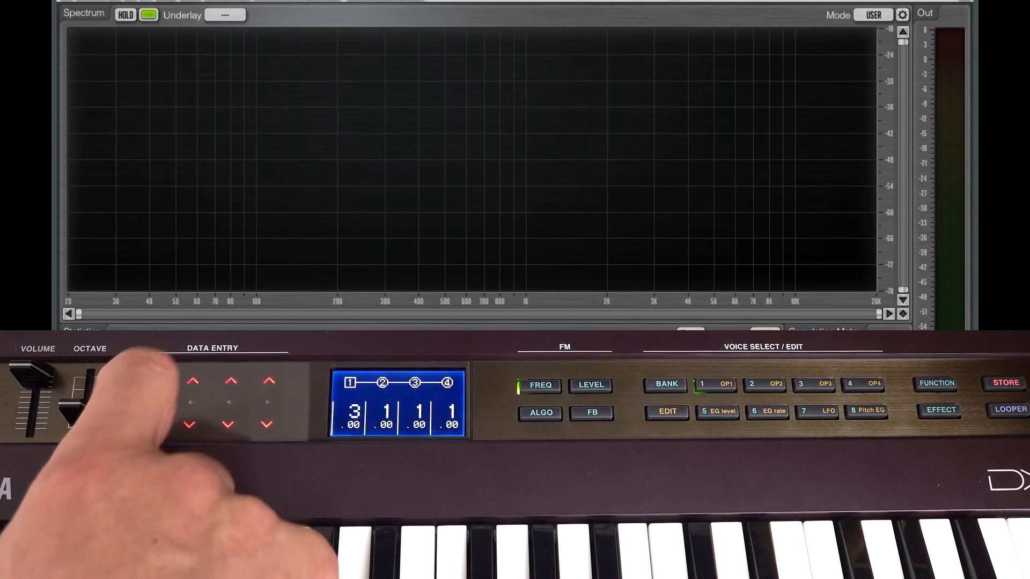
click(189, 380)
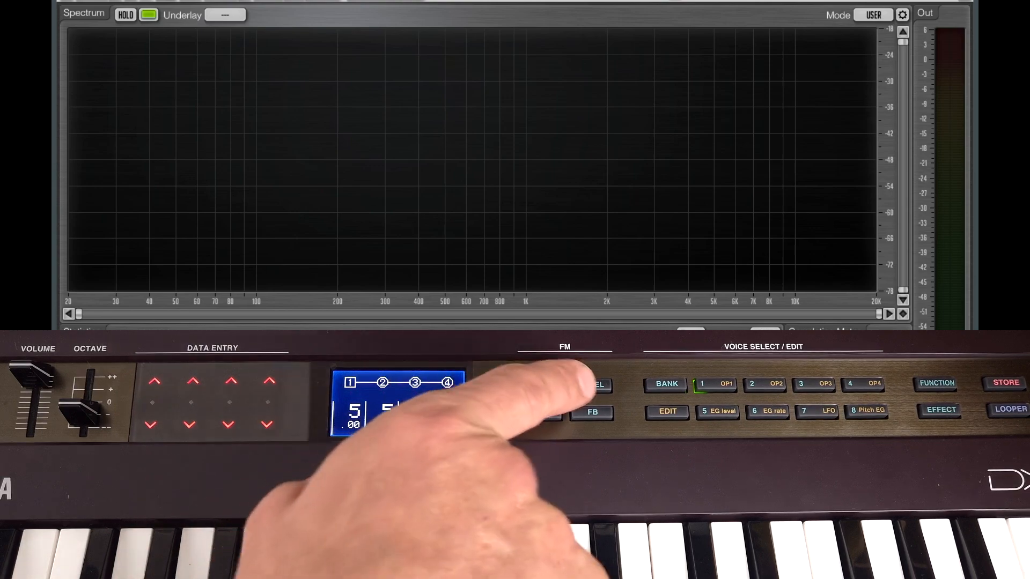
click(590, 384)
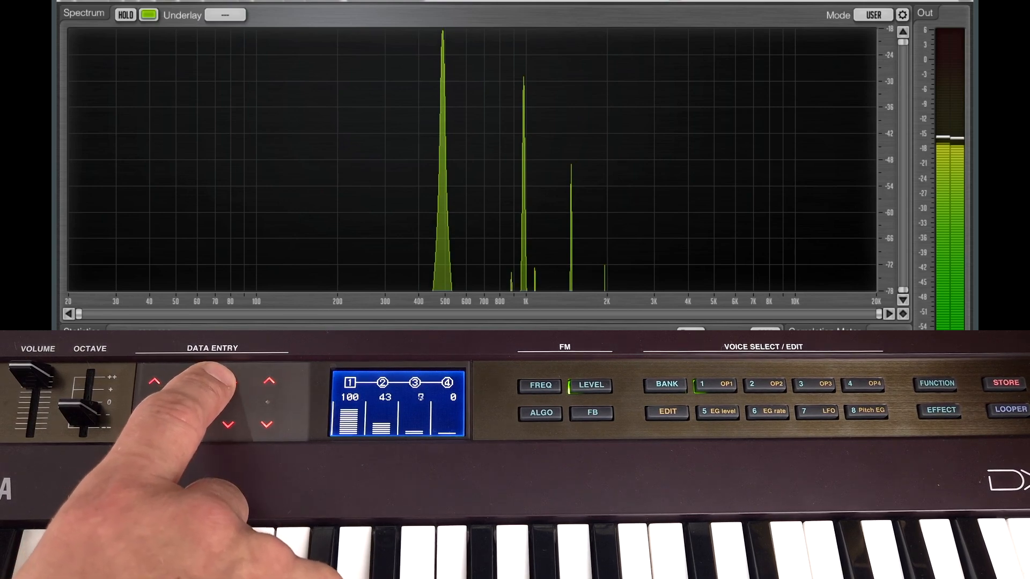
Step: Vary operator 3's level, then zero it and return operator 1's ratio to 1
click(228, 381)
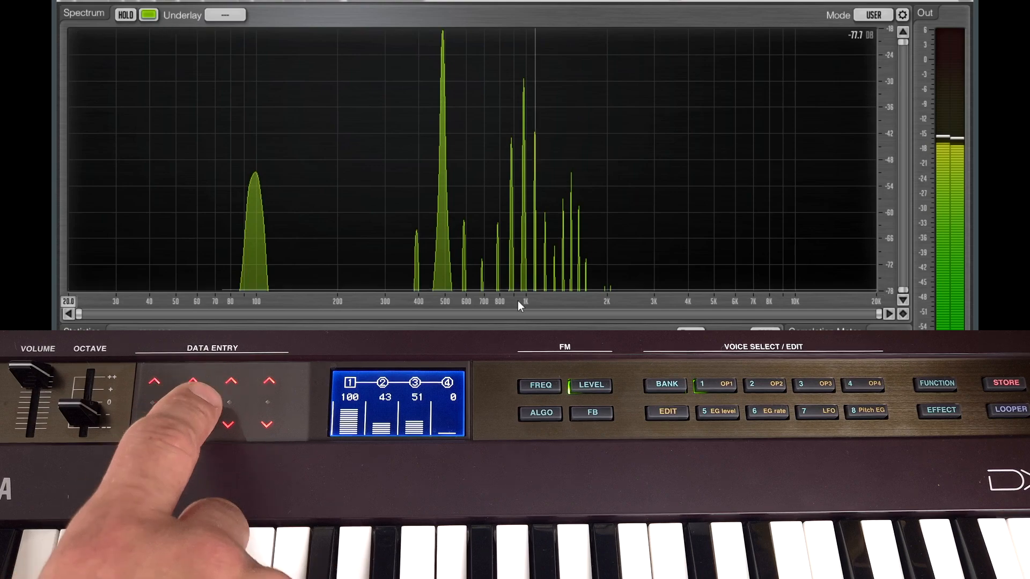
click(228, 424)
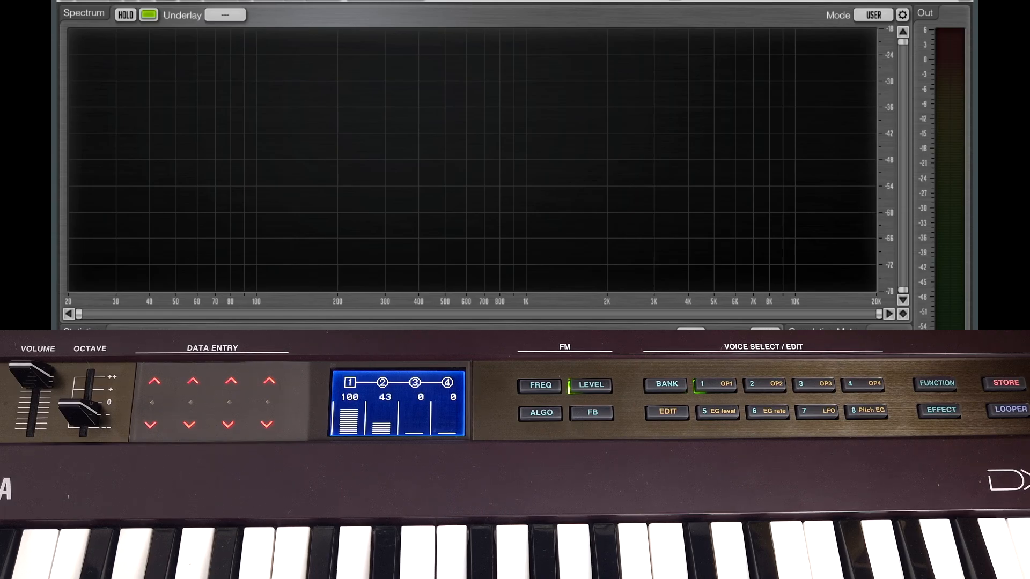
click(539, 385)
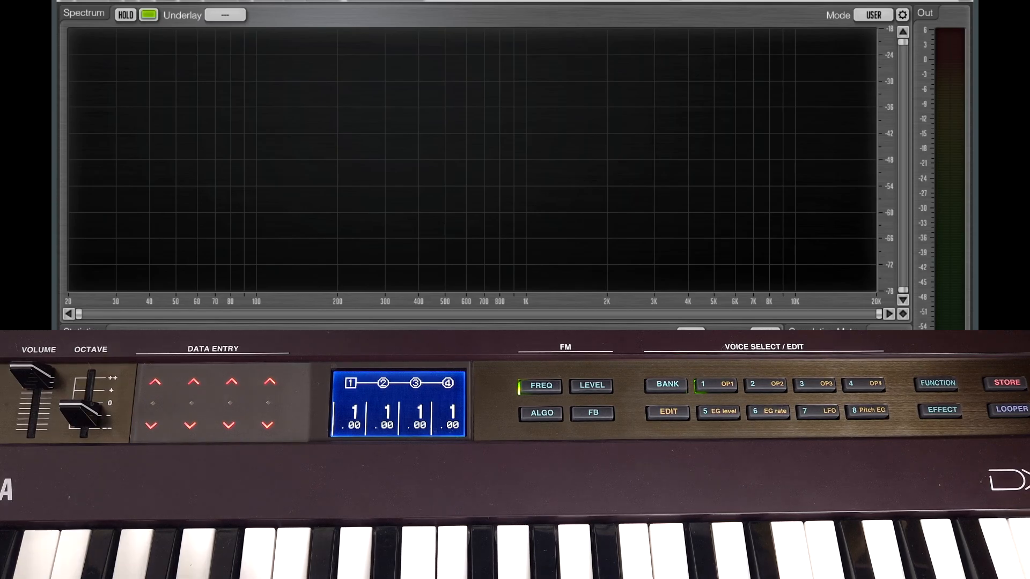
Step: Raise operator 1's feedback to 82 and set its ratio to 2.00
click(590, 412)
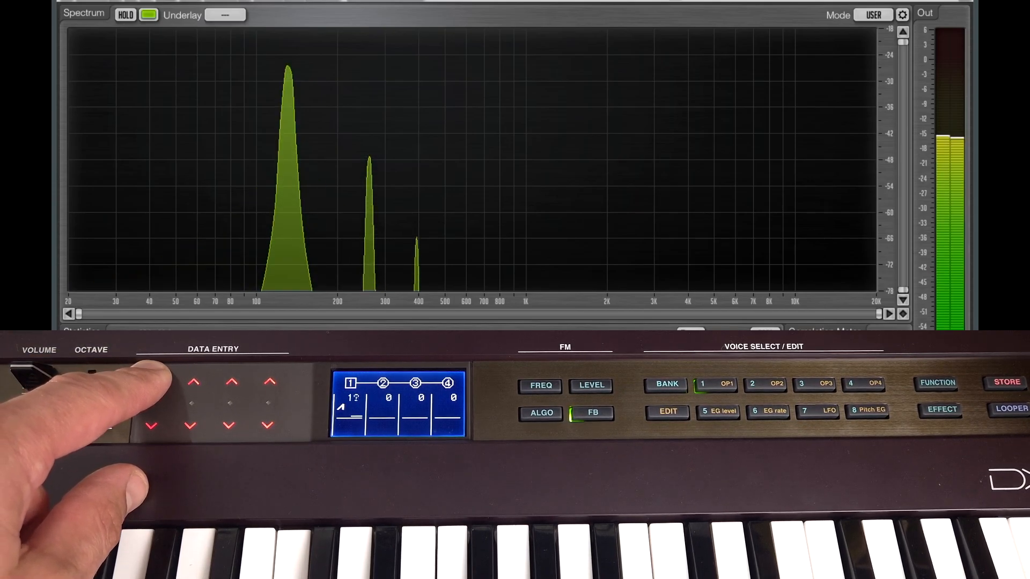
click(193, 382)
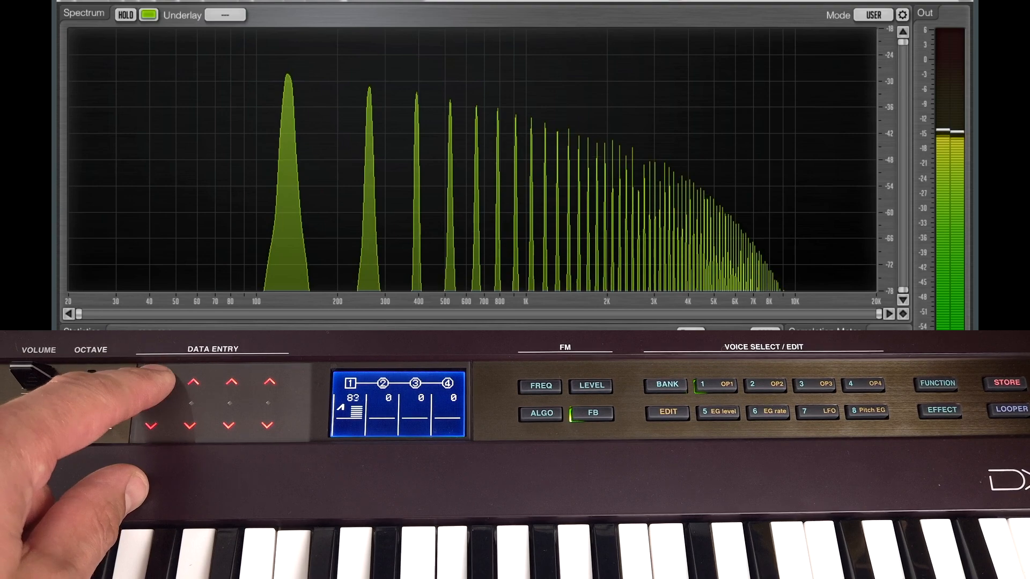
click(193, 382)
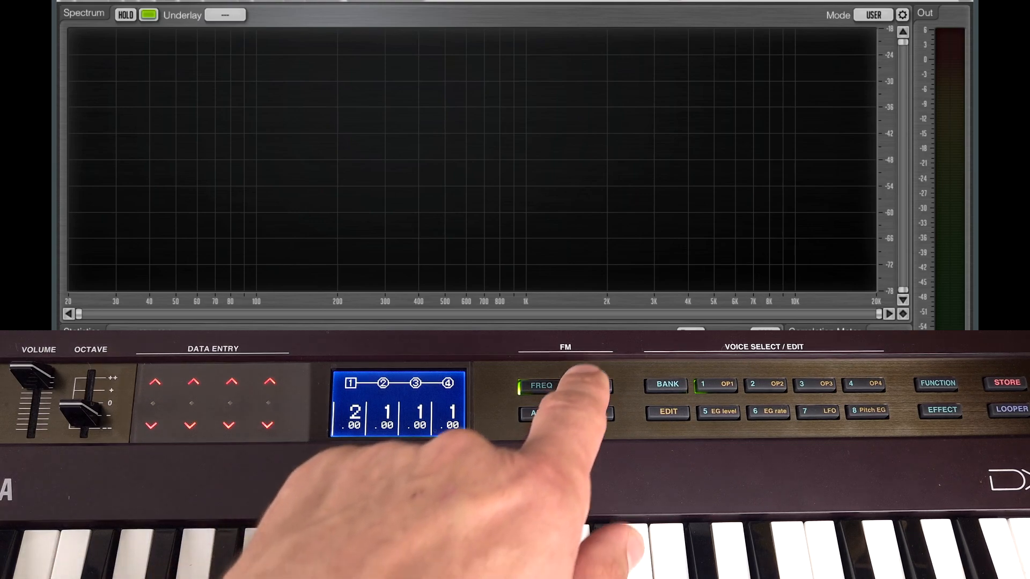
click(589, 385)
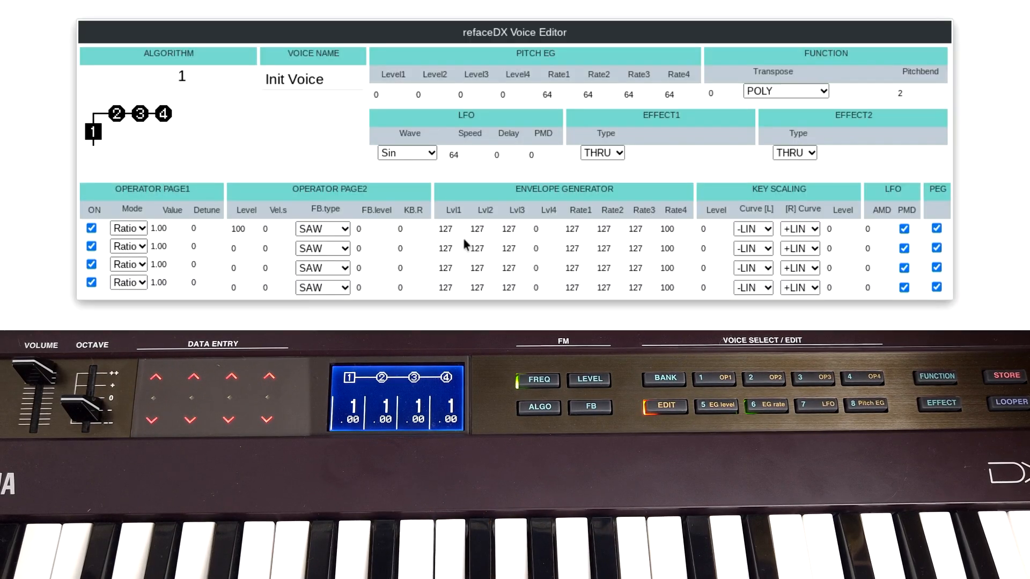
Step: Select operator 2's output level field for editing
click(239, 248)
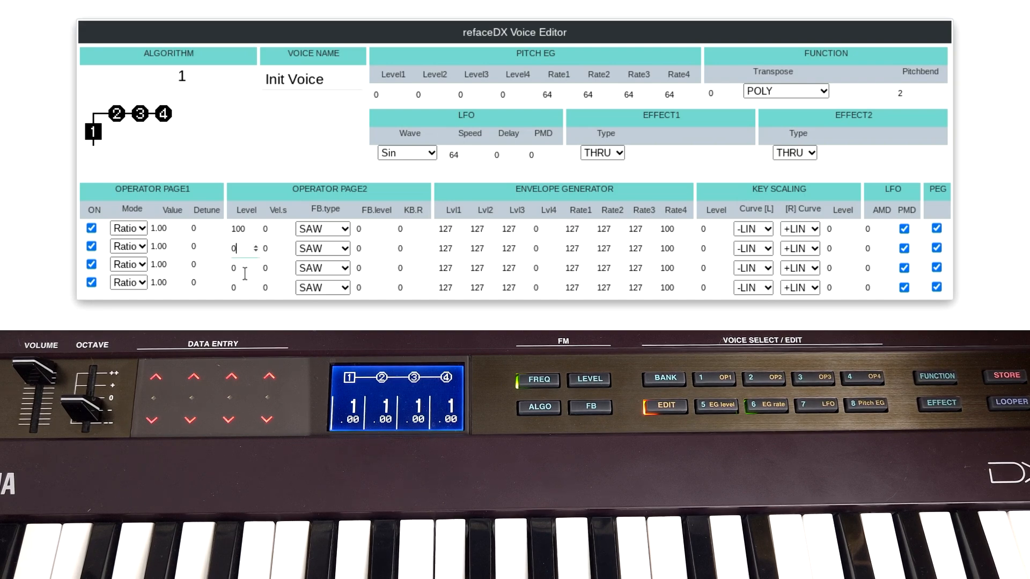
Step: Set operator 2's level to 100 and its envelope level 3 to 0
text(100)
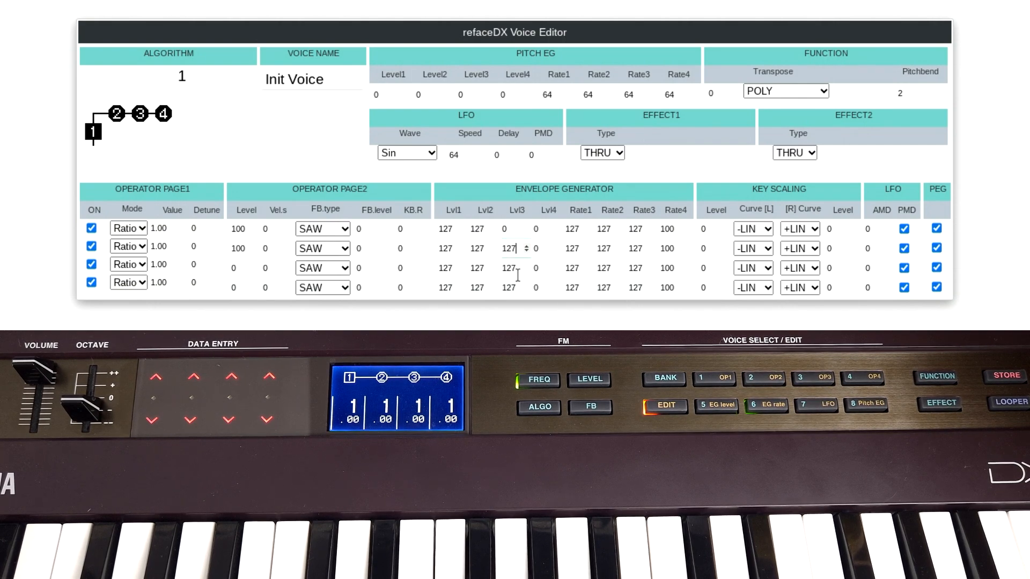
text(0)
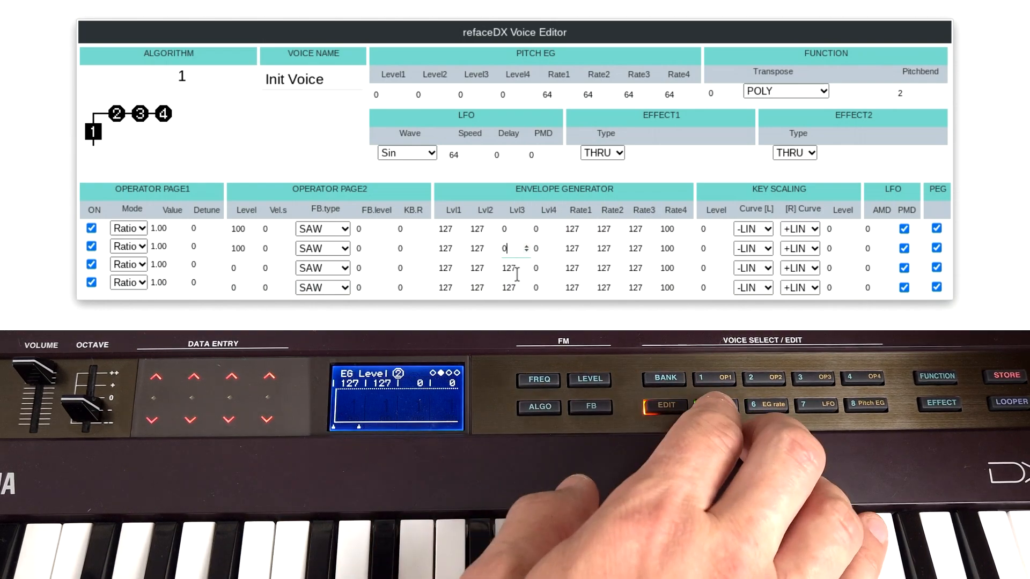
Step: Set envelope rate 3 to 30 for operators 1 and 2 so they decay
click(764, 404)
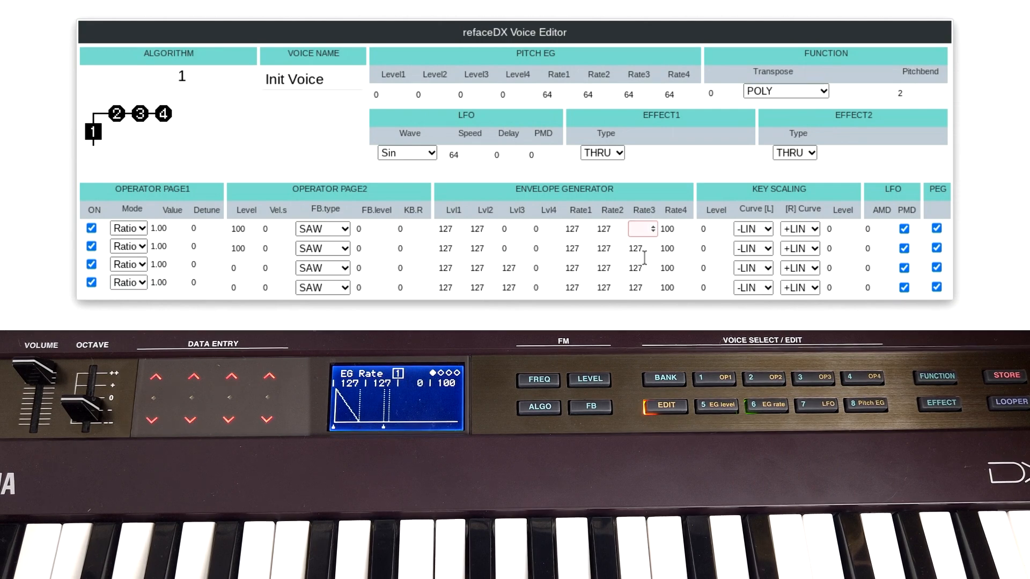
text(30)
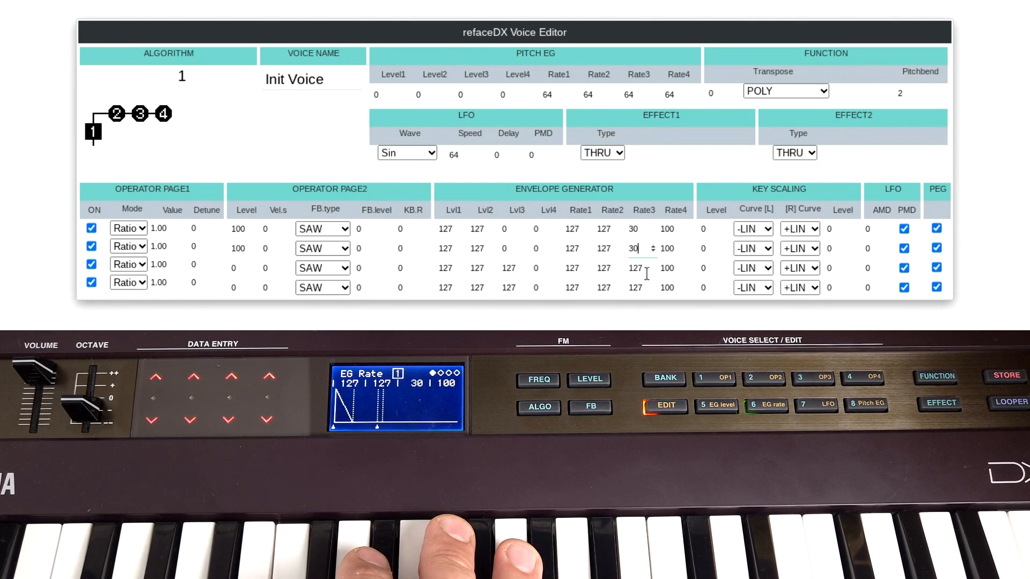
mouse_move(72, 282)
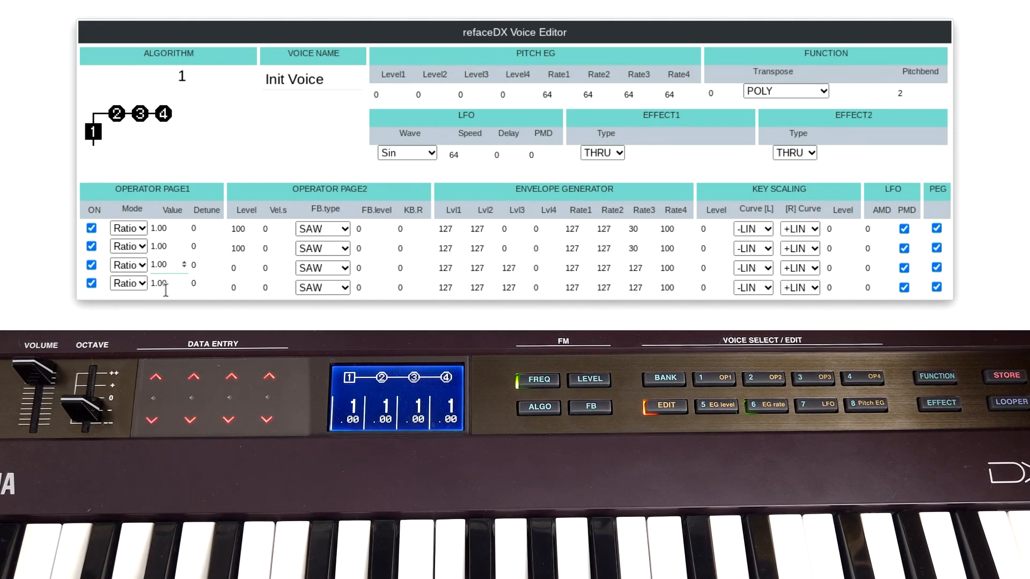
Step: Set operator 3's frequency ratio to 6.00 and its output level to 127
text(6.00)
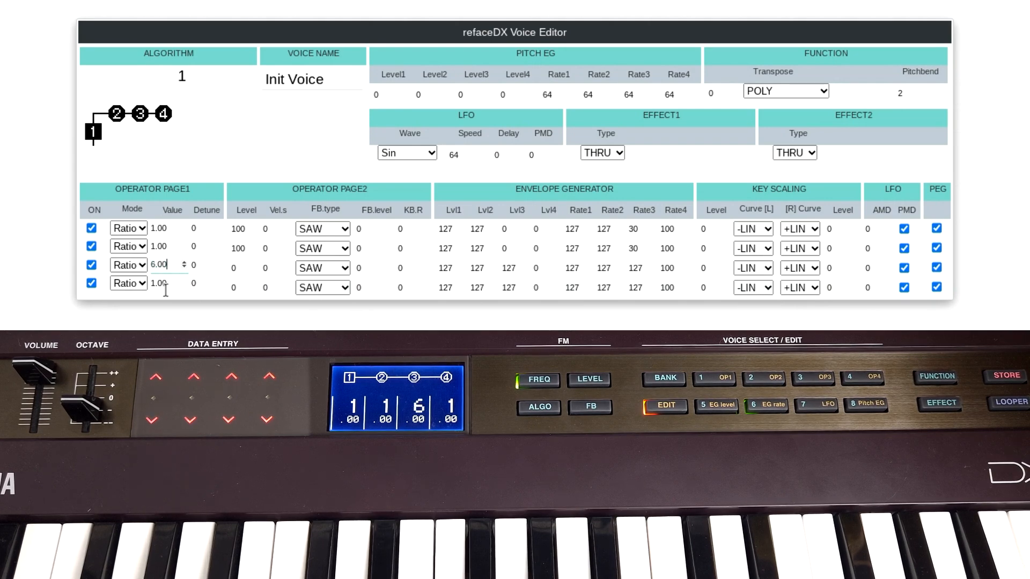
click(589, 379)
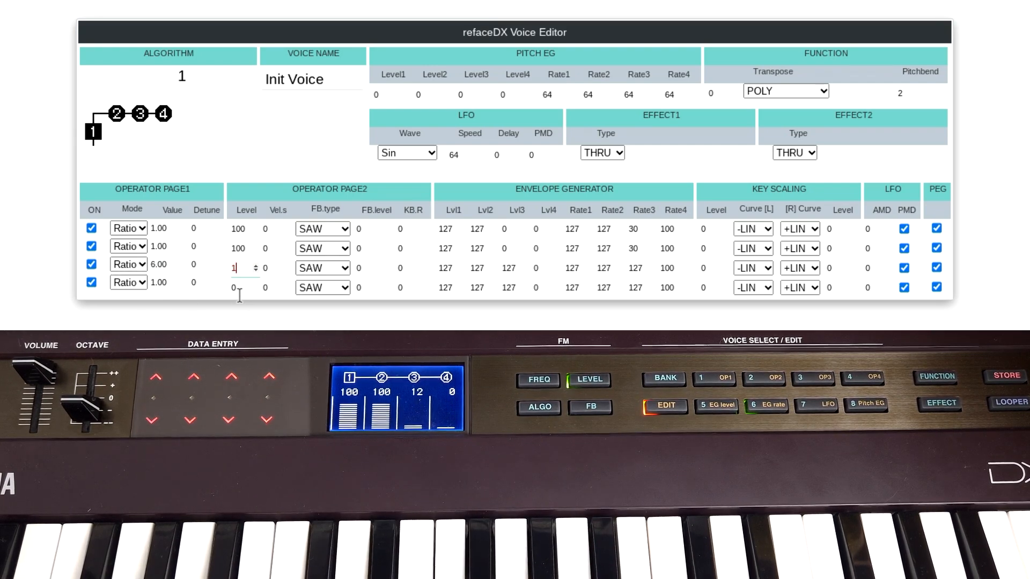
text(127)
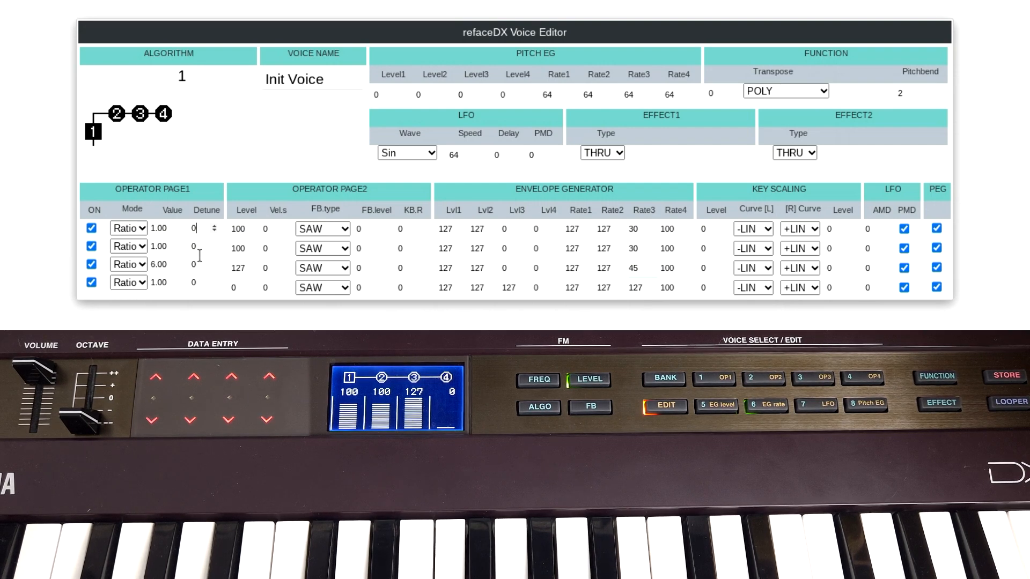
Step: Detune operator 1 by +10 and operator 3 by -10, then adjust operator 3's feedback level
text(10)
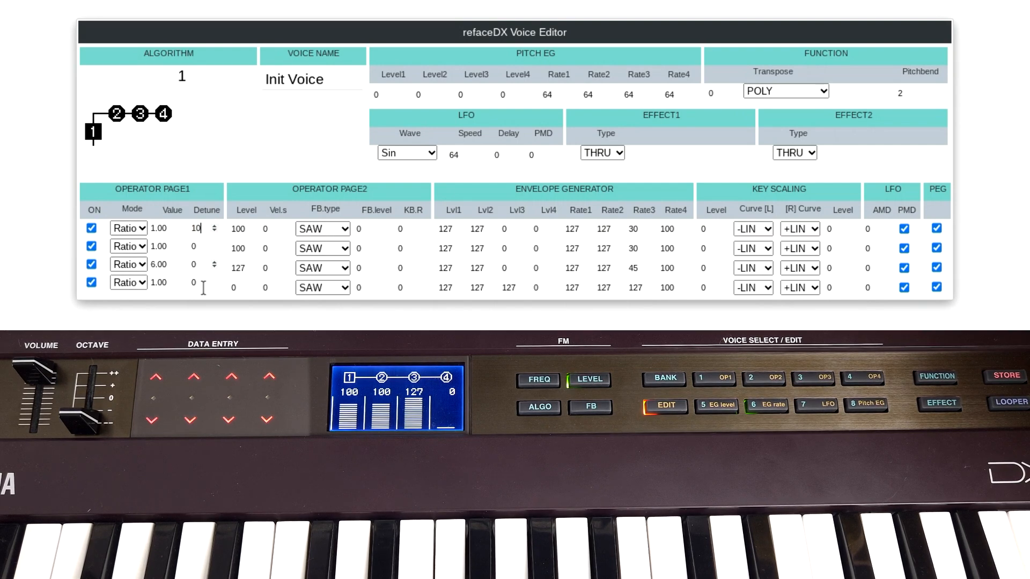
click(214, 264)
text(-10)
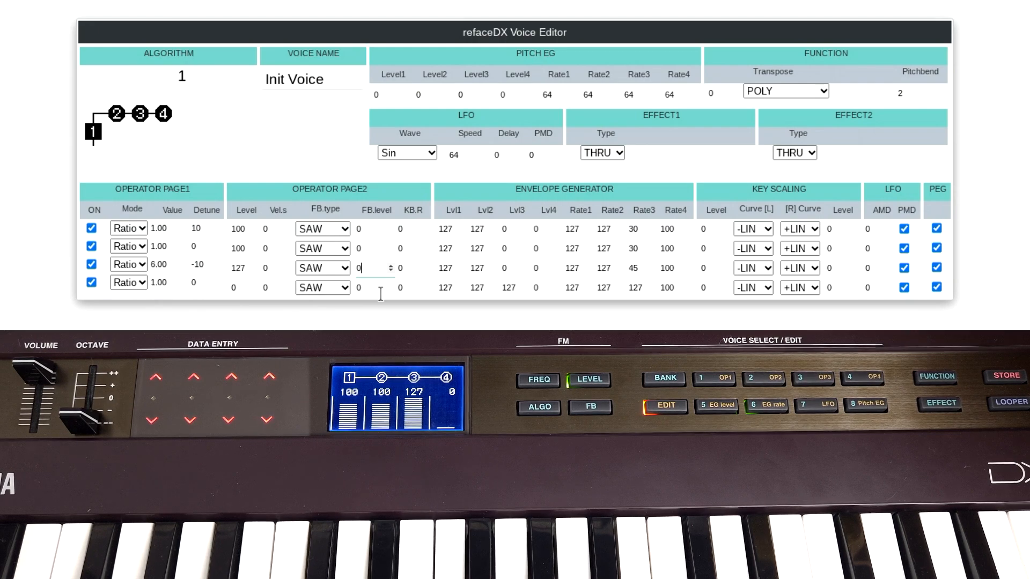
text(30)
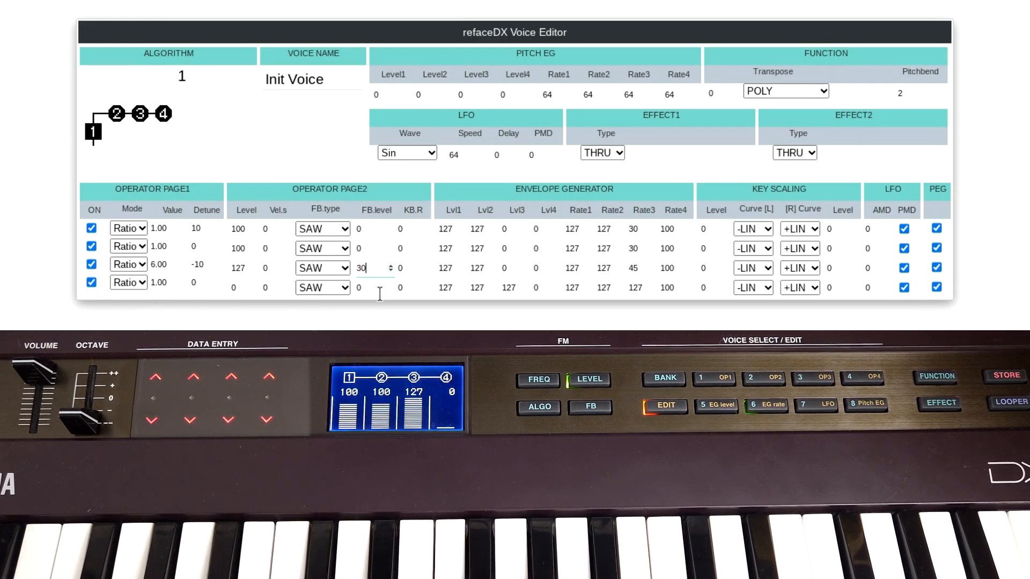
click(589, 407)
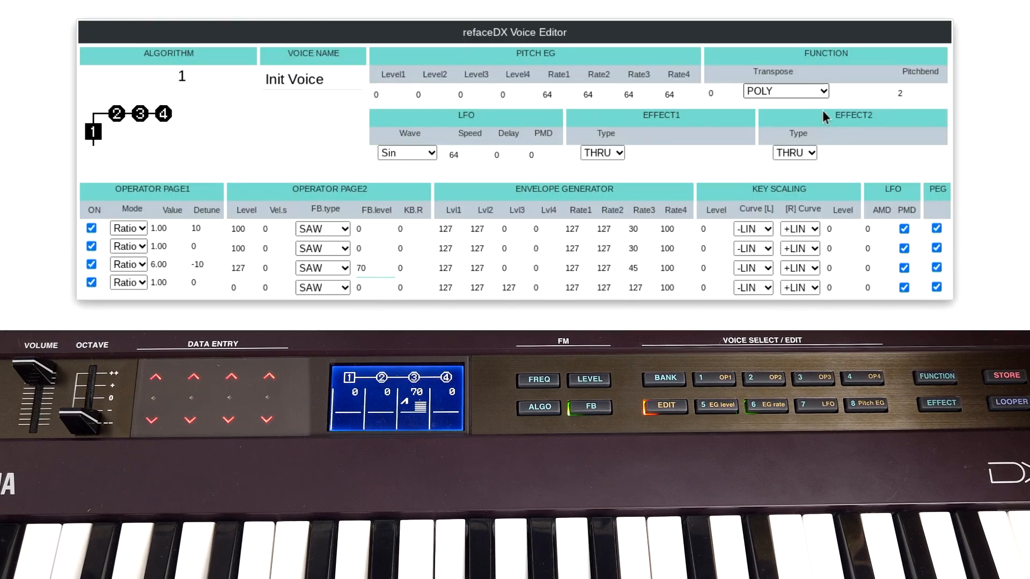
Step: Switch play mode to MONO-LEGATO with portamento 18
click(784, 90)
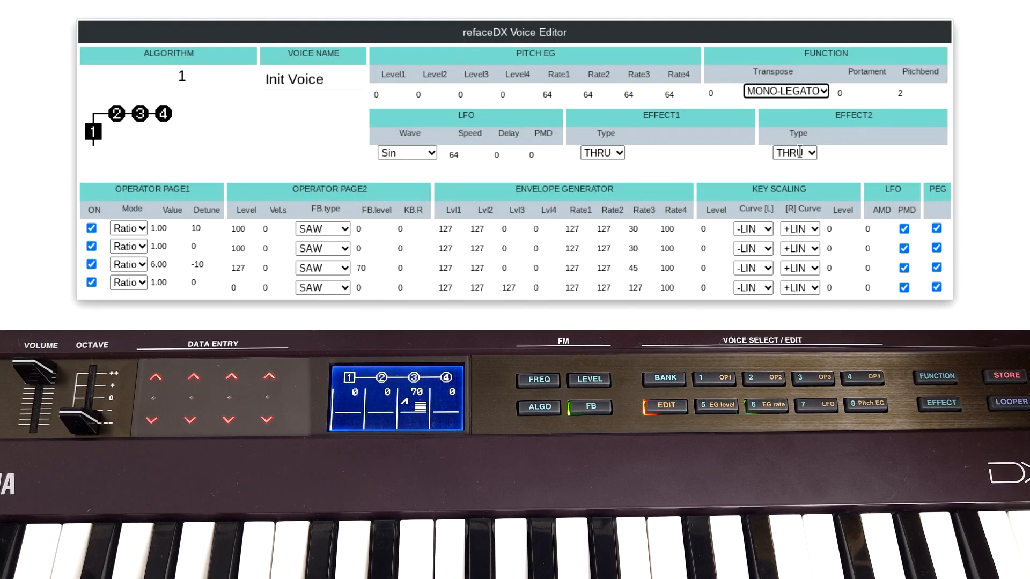
click(862, 93)
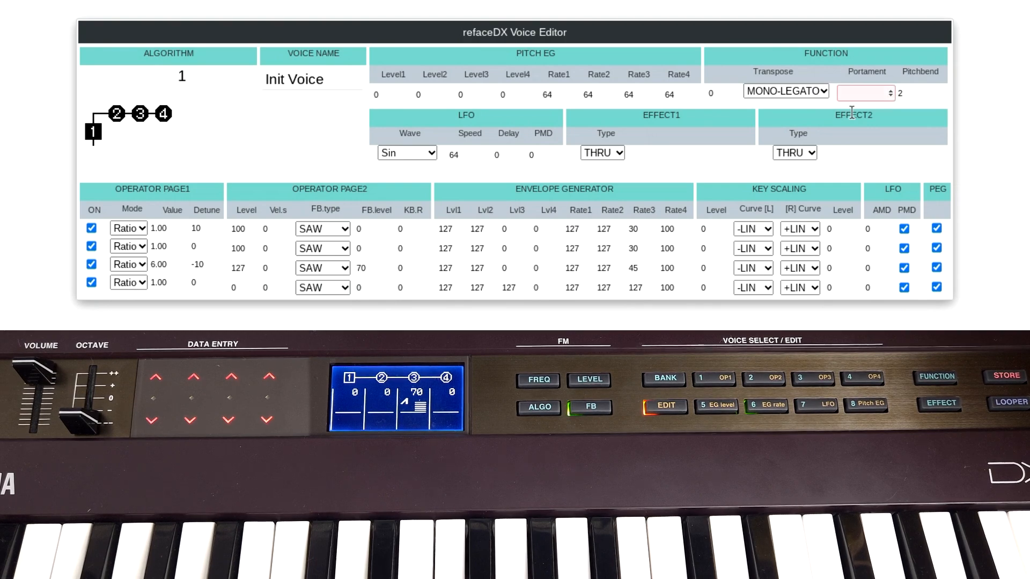
text(18)
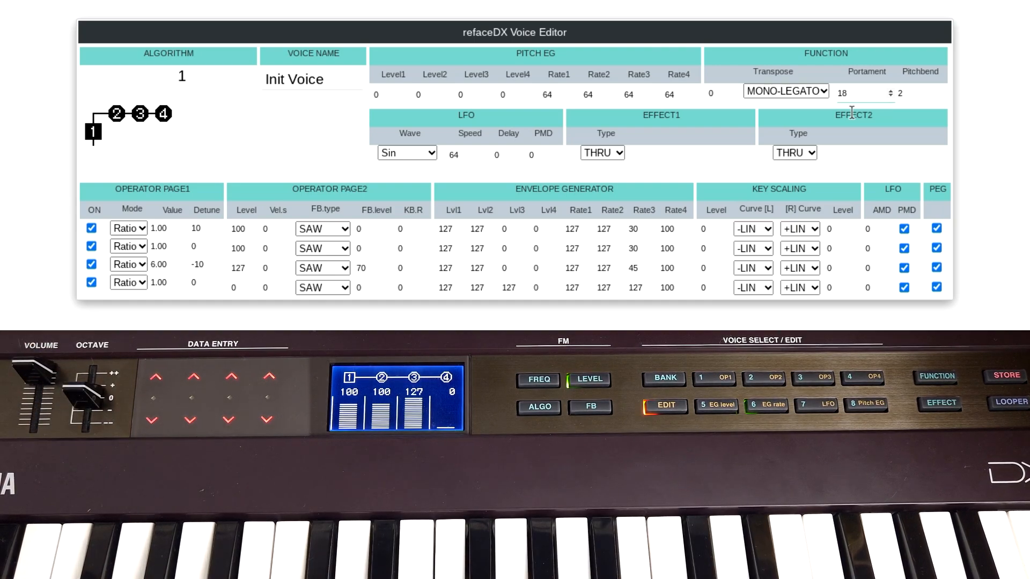
click(863, 92)
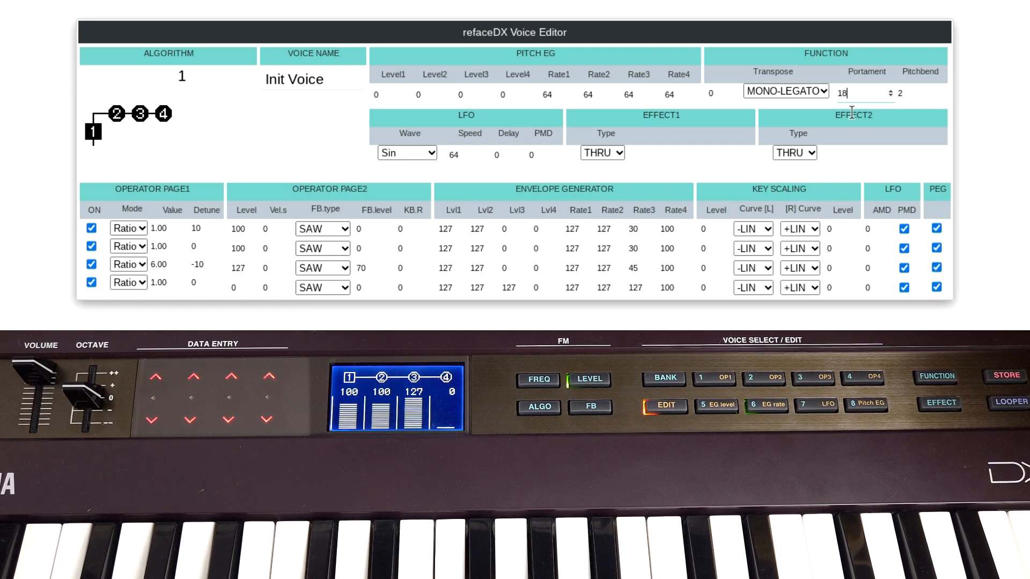